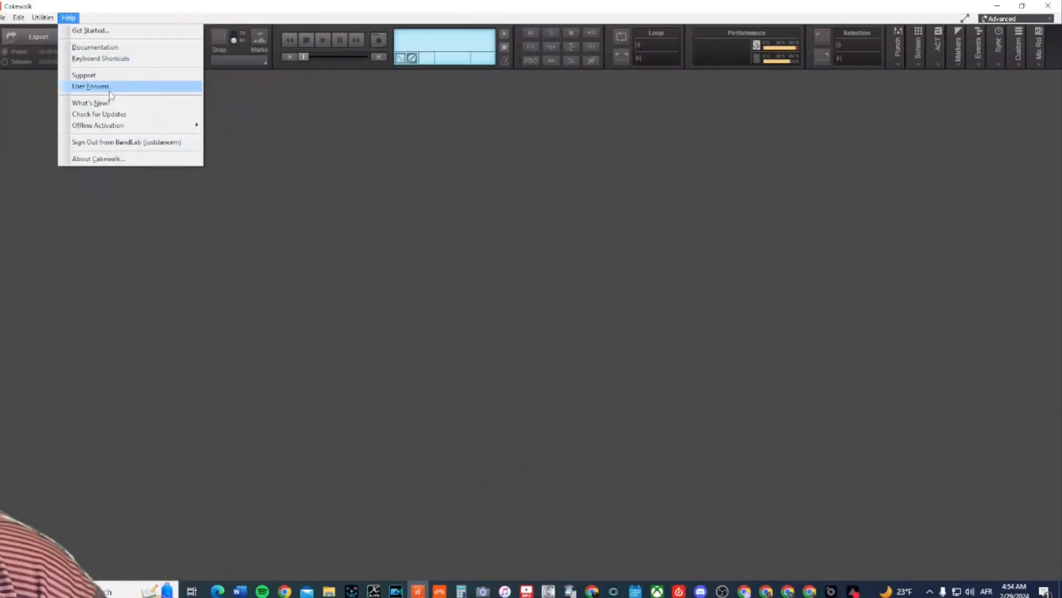
mouse_move(90, 102)
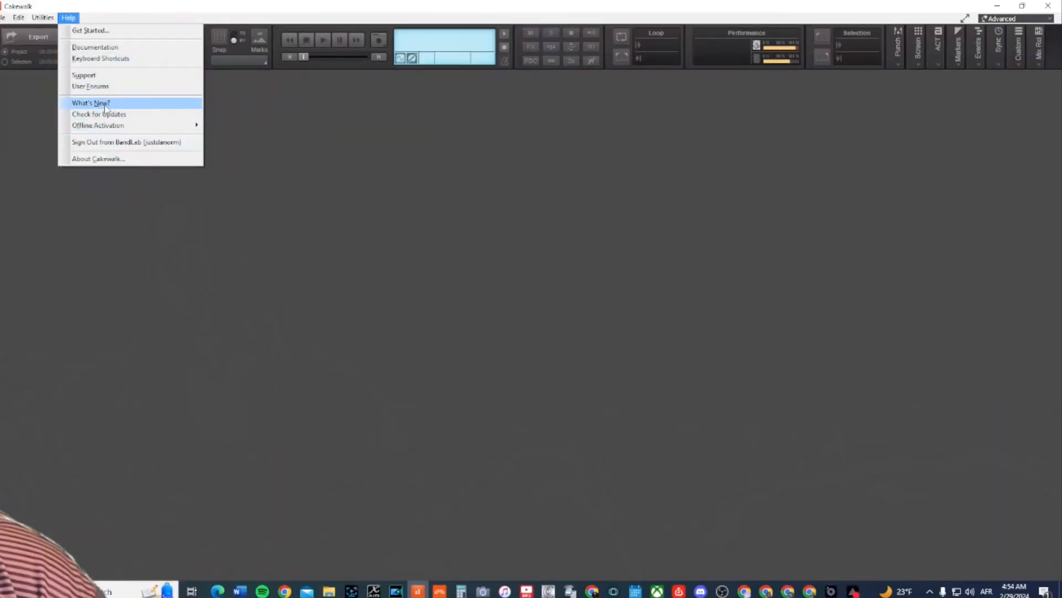
mouse_move(99, 114)
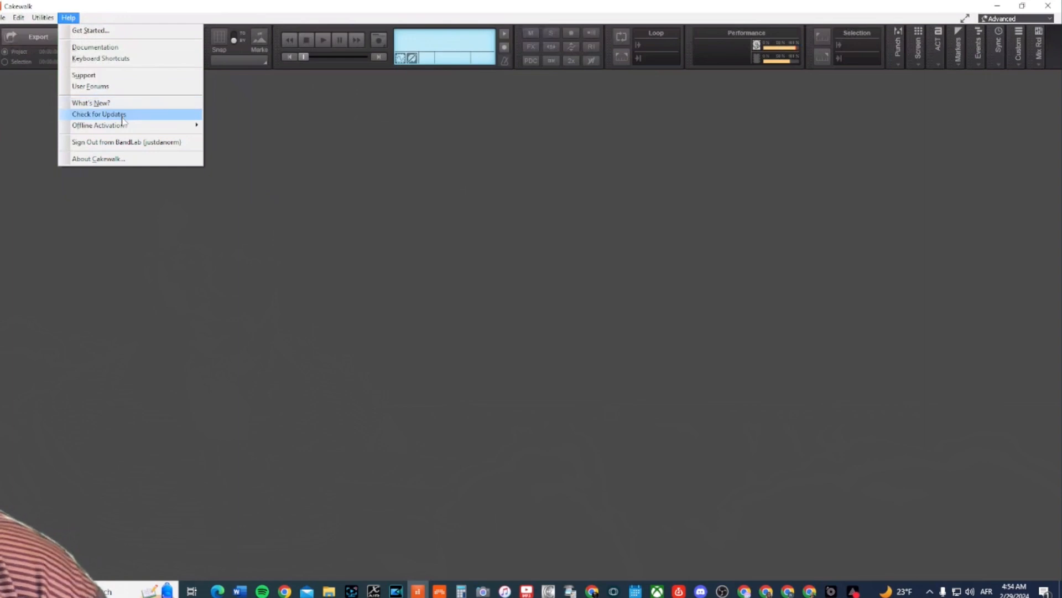
Check for updates from the Help menu and confirm version 29.9.0.98 is current.
left_click(99, 114)
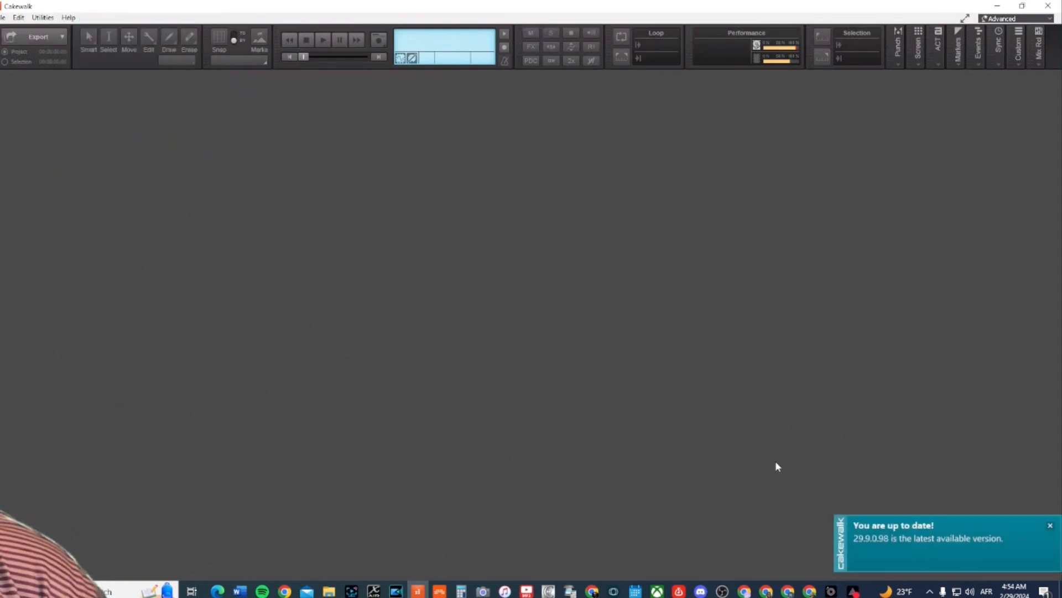
mouse_move(872, 541)
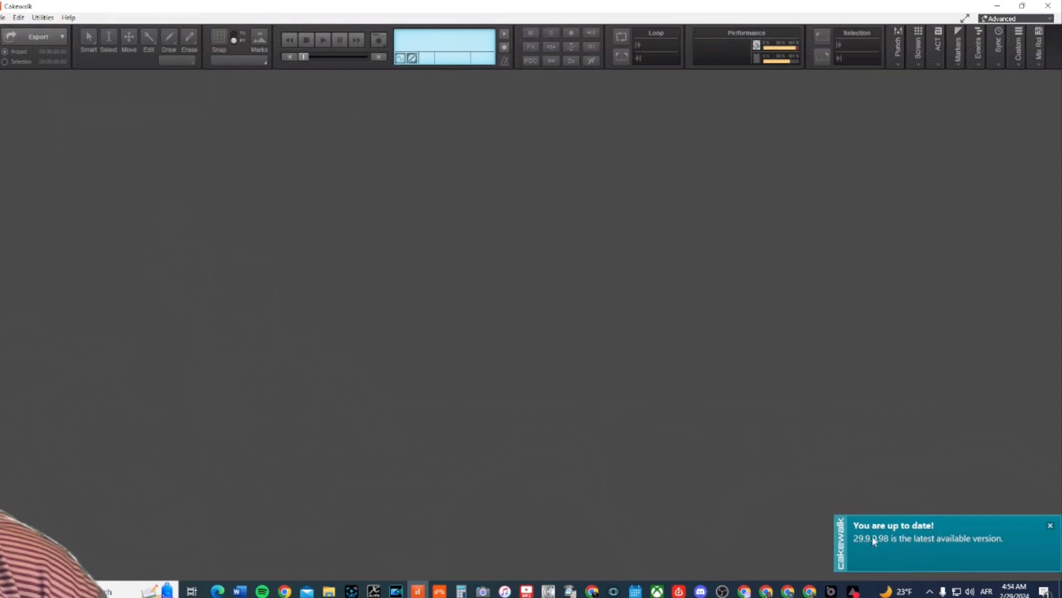
mouse_move(884, 525)
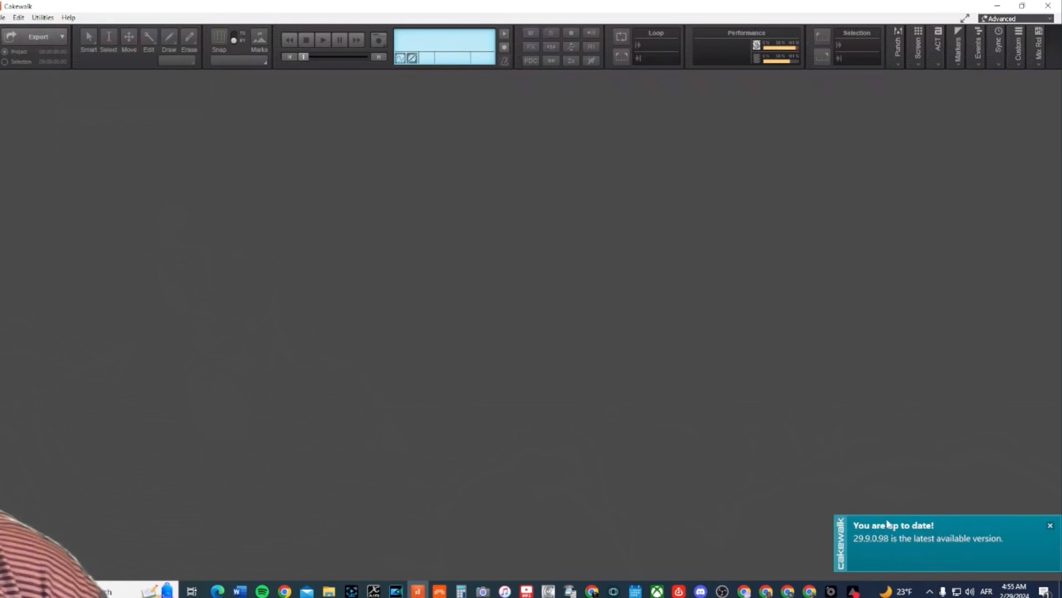
mouse_move(933, 520)
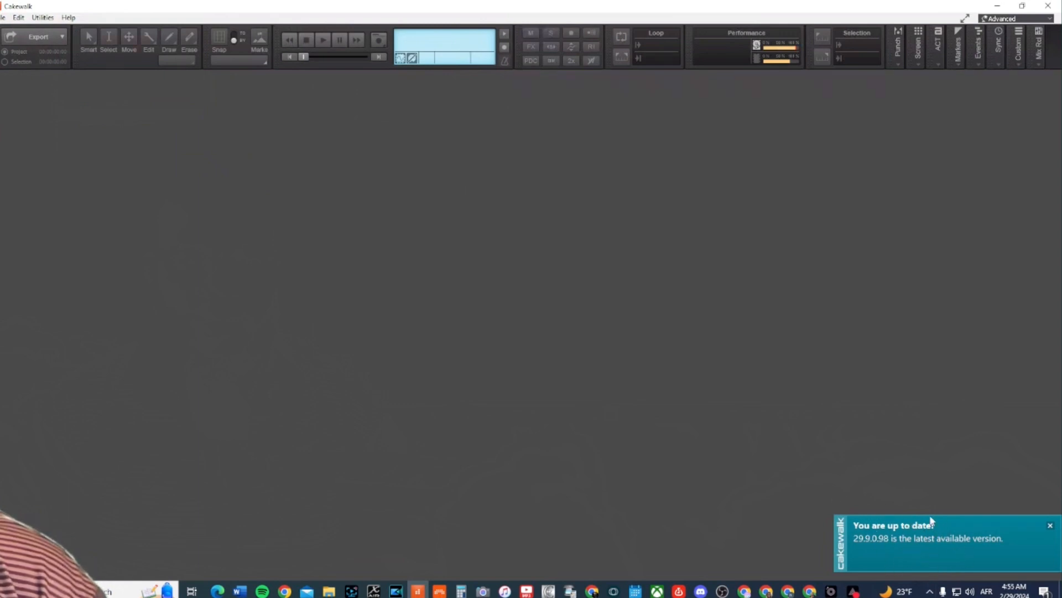
mouse_move(948, 535)
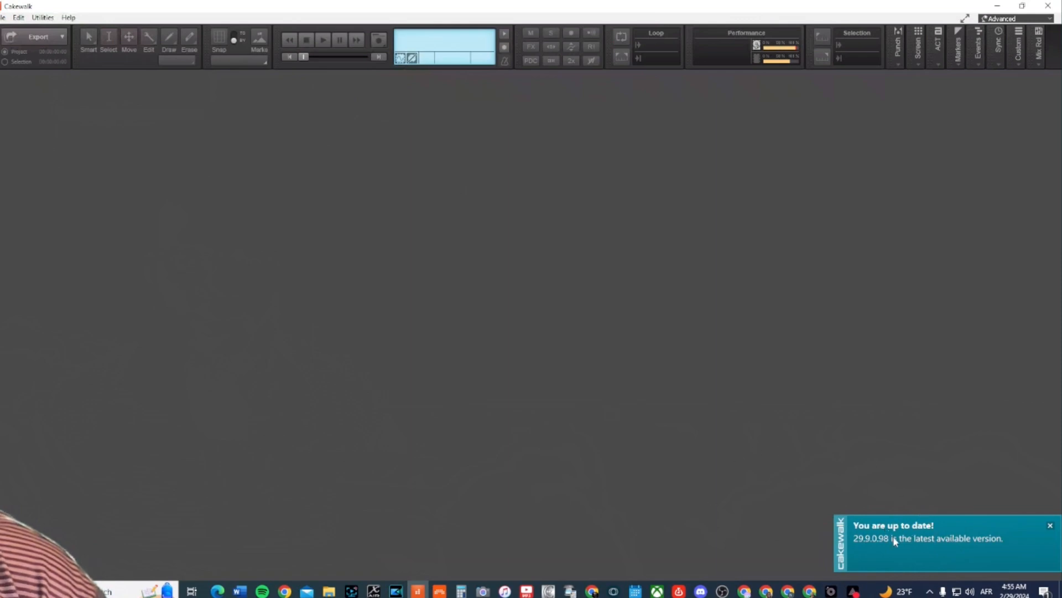
mouse_move(159, 27)
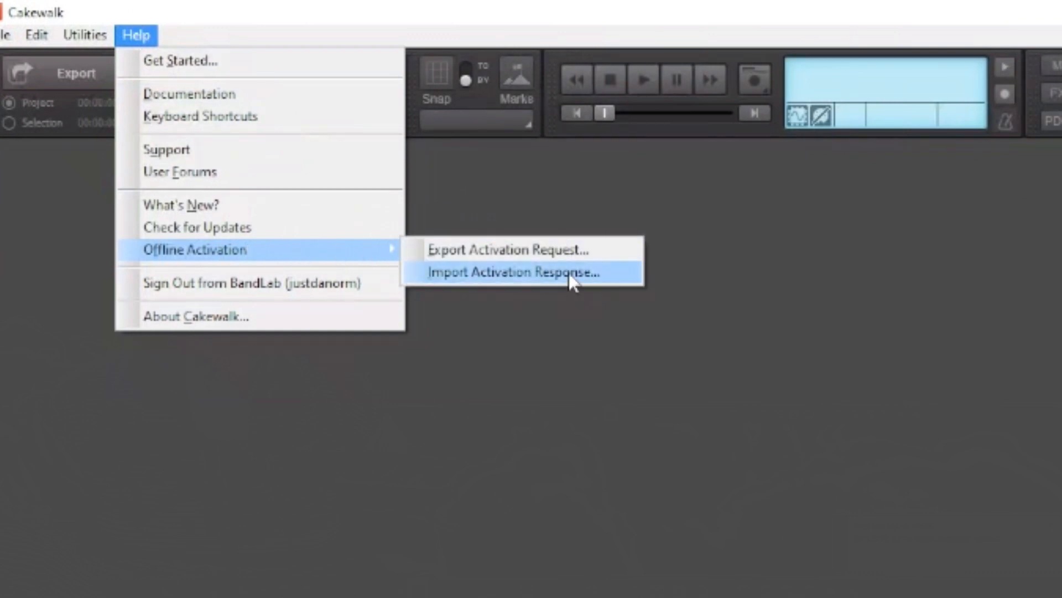
mouse_move(604, 287)
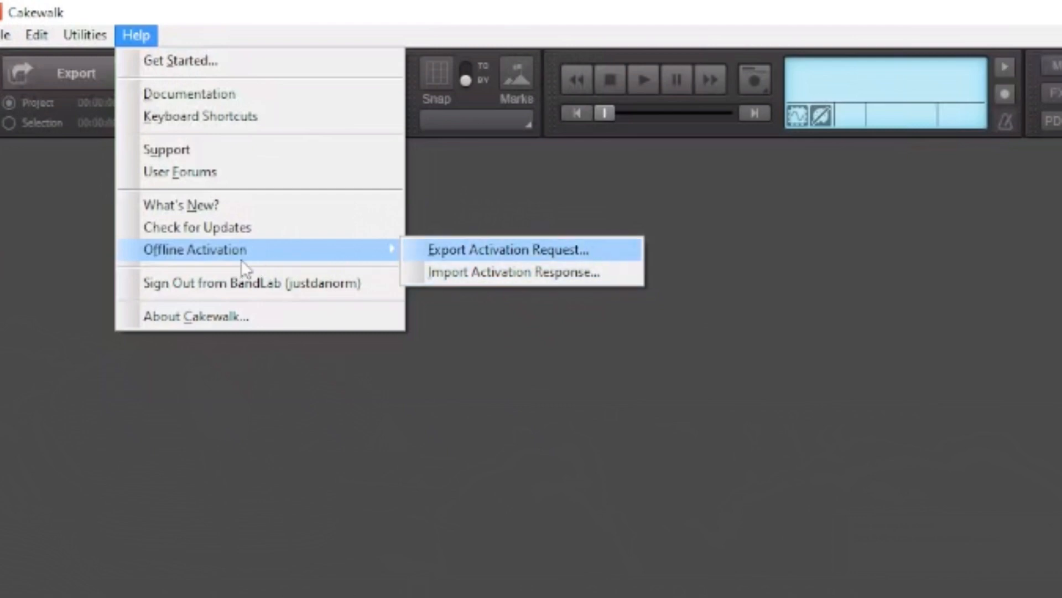
mouse_move(277, 263)
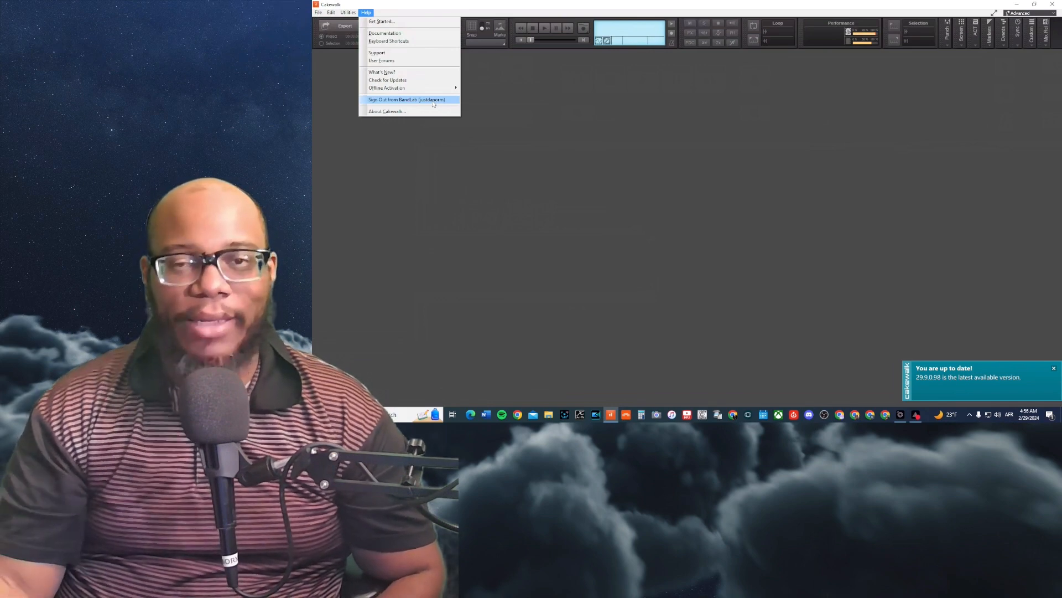
mouse_move(512, 140)
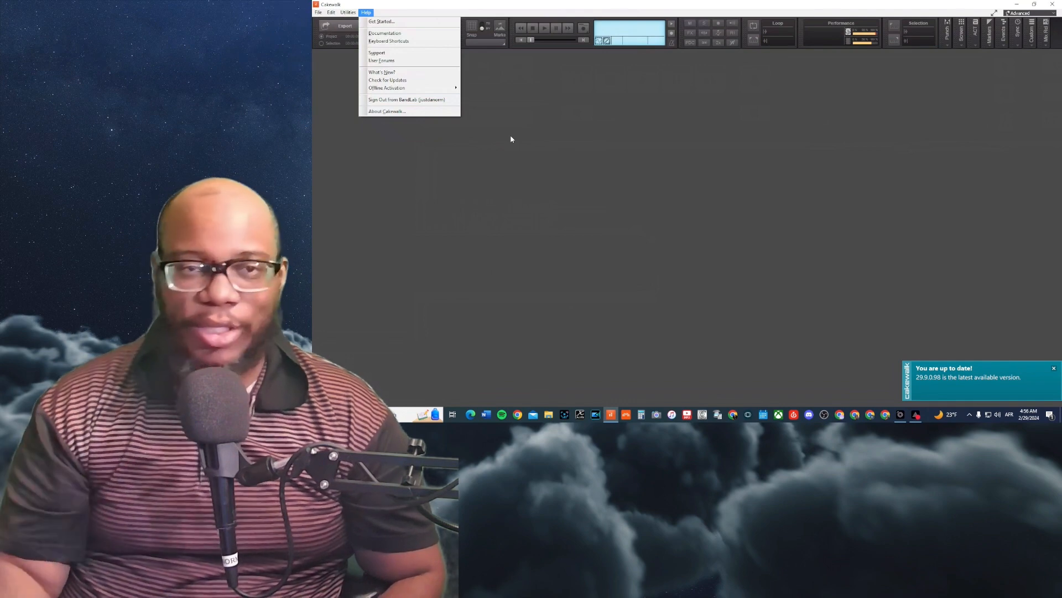
mouse_move(559, 157)
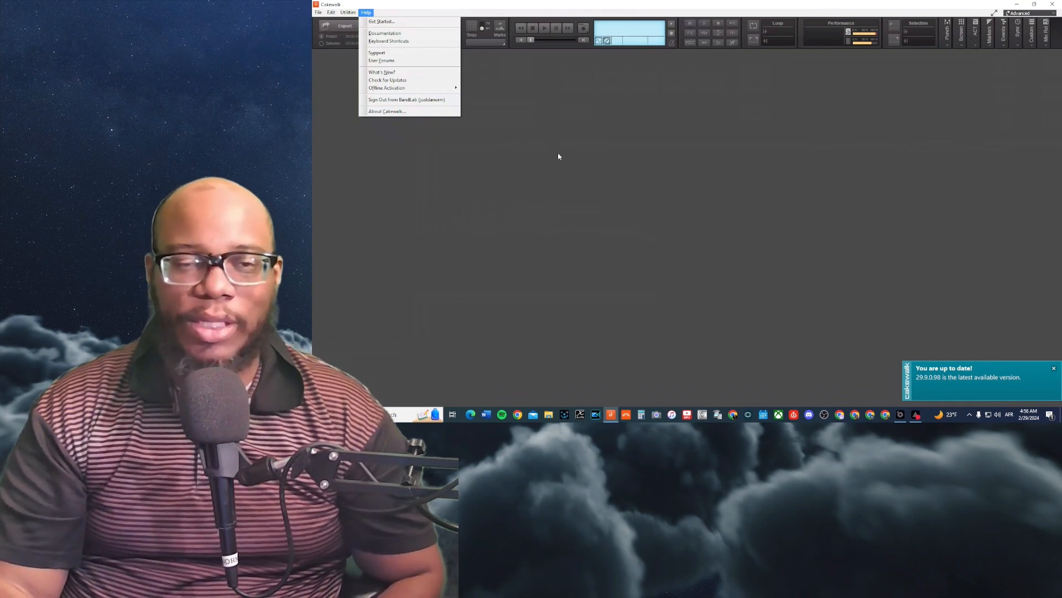
mouse_move(488, 75)
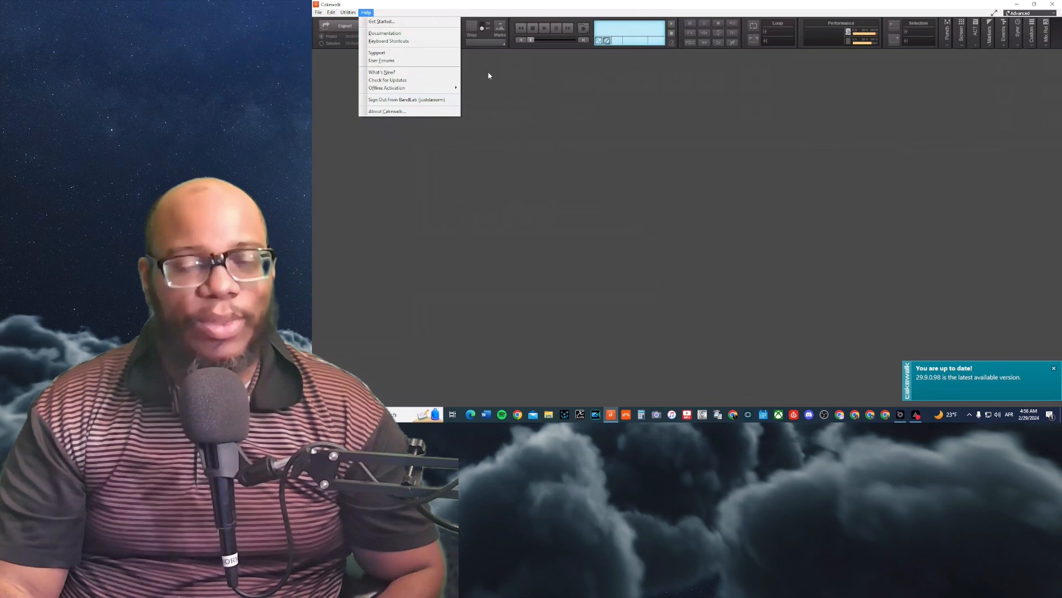